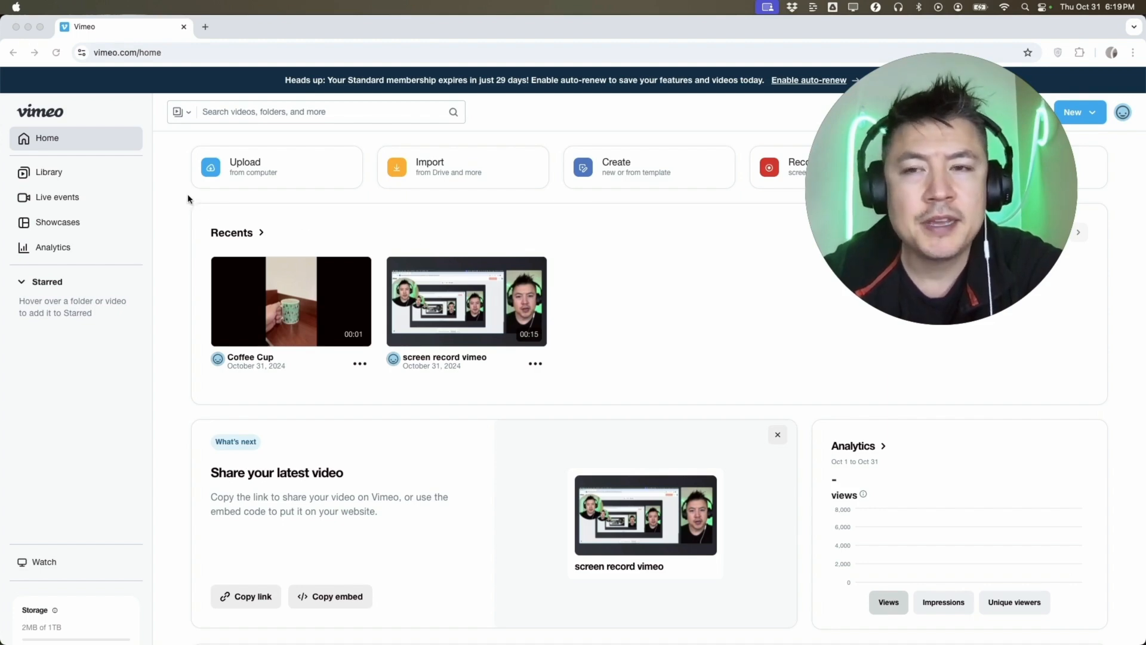
{"action": "mouse_move", "coordinate": [178, 193]}
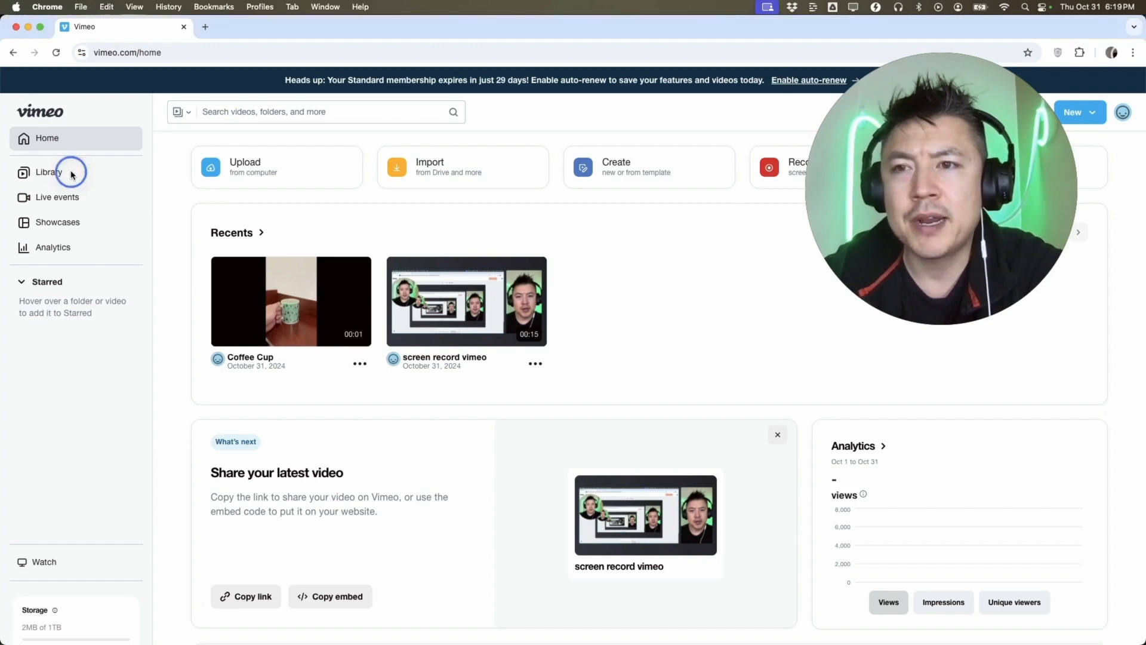
From the Library, bring up the Share dialog for the Coffee Cup video
{"action": "left_click", "coordinate": [49, 172]}
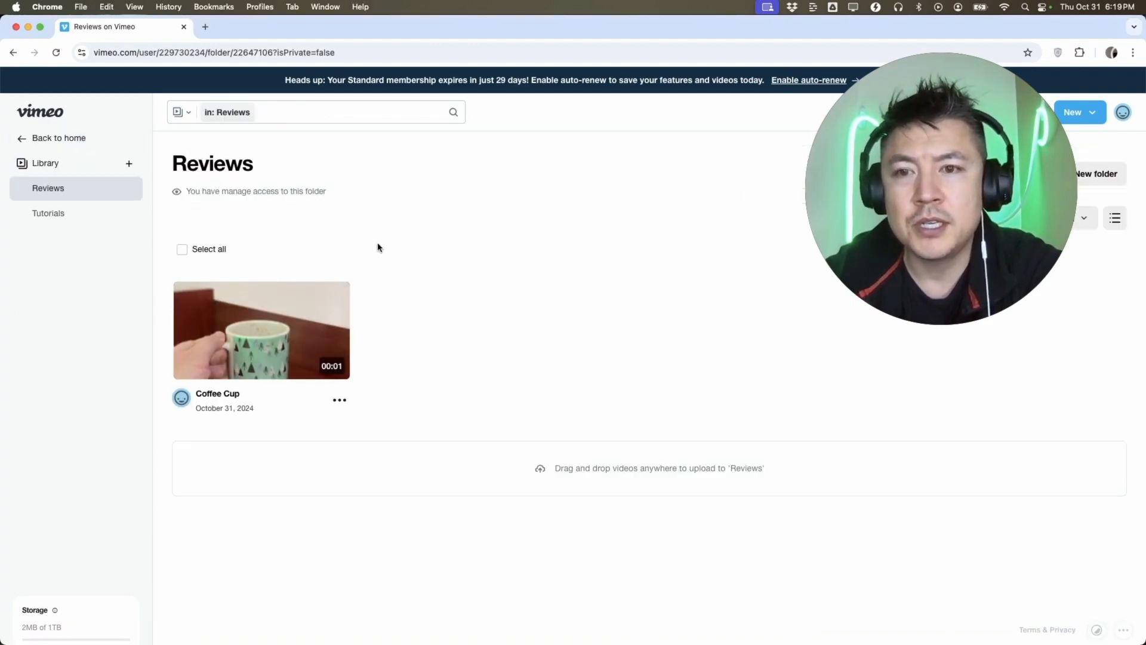
{"action": "mouse_move", "coordinate": [406, 405]}
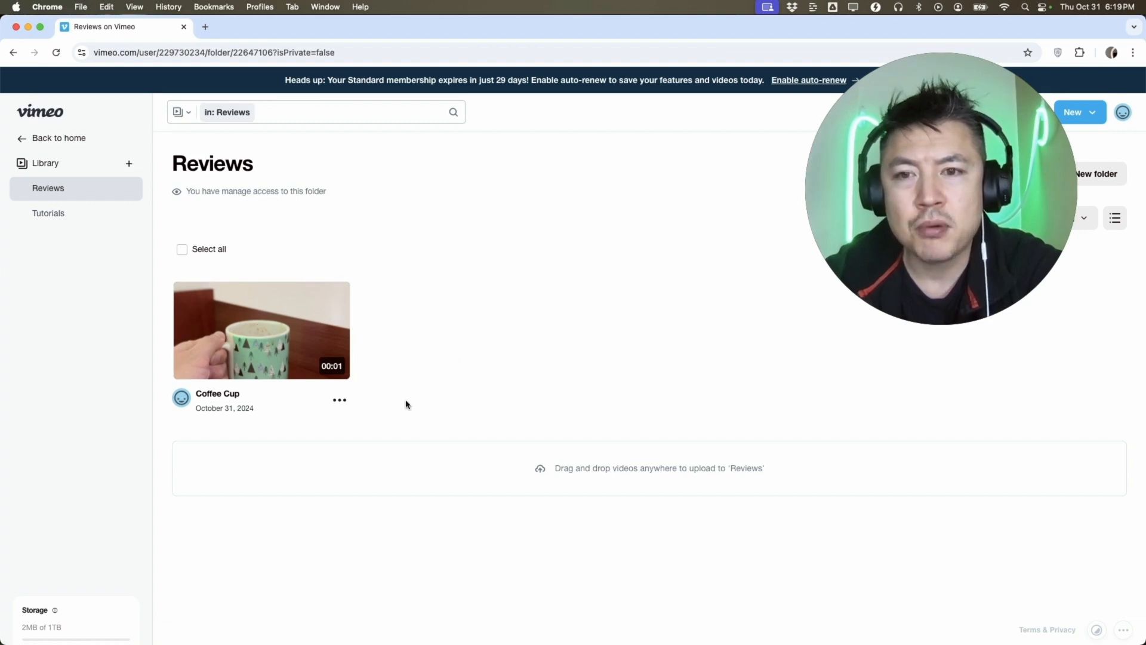
{"action": "mouse_move", "coordinate": [340, 408]}
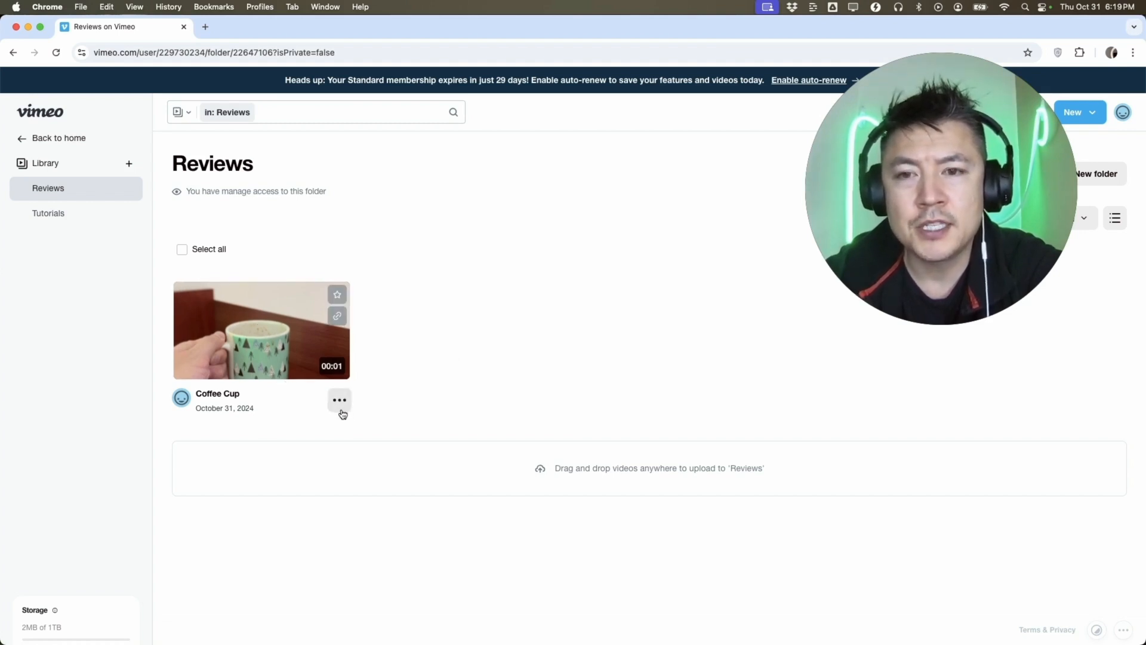
{"action": "left_click", "coordinate": [339, 400]}
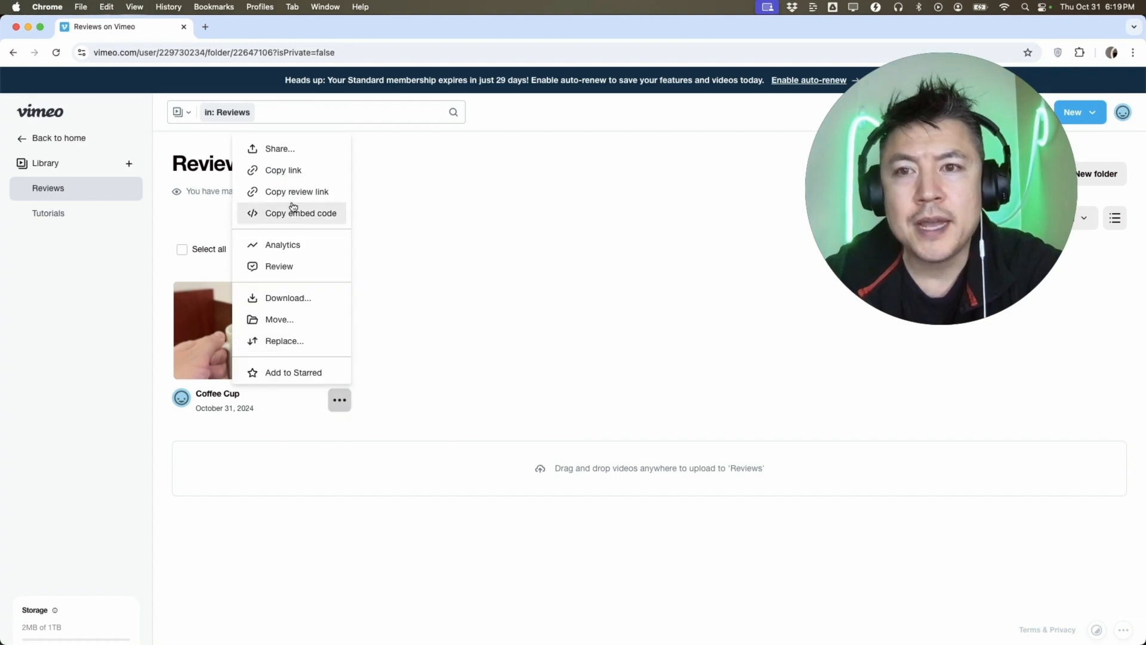
{"action": "left_click", "coordinate": [280, 149]}
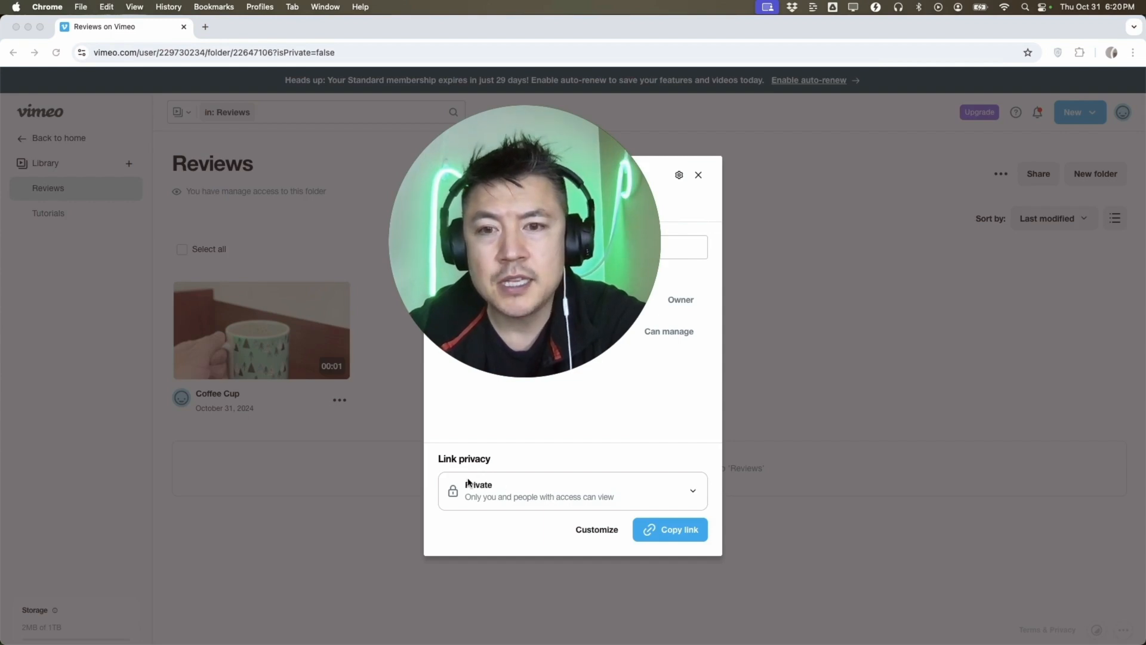
Check the link privacy options, keep Private, and close the Coffee Cup share dialog
{"action": "left_click", "coordinate": [573, 491]}
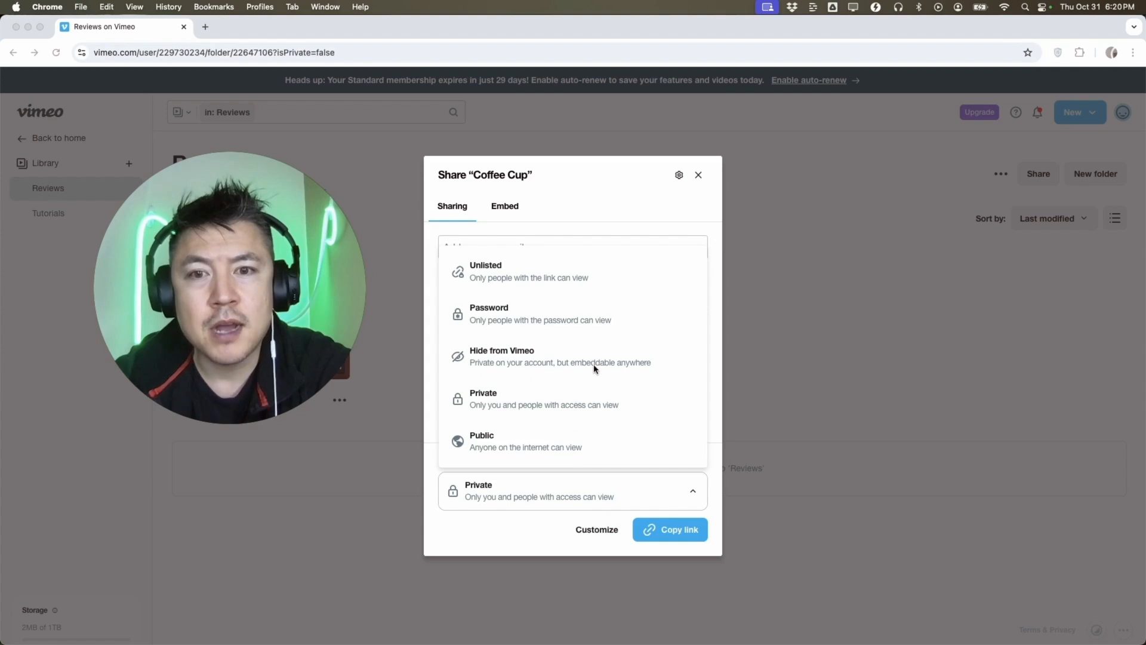
{"action": "mouse_move", "coordinate": [502, 424]}
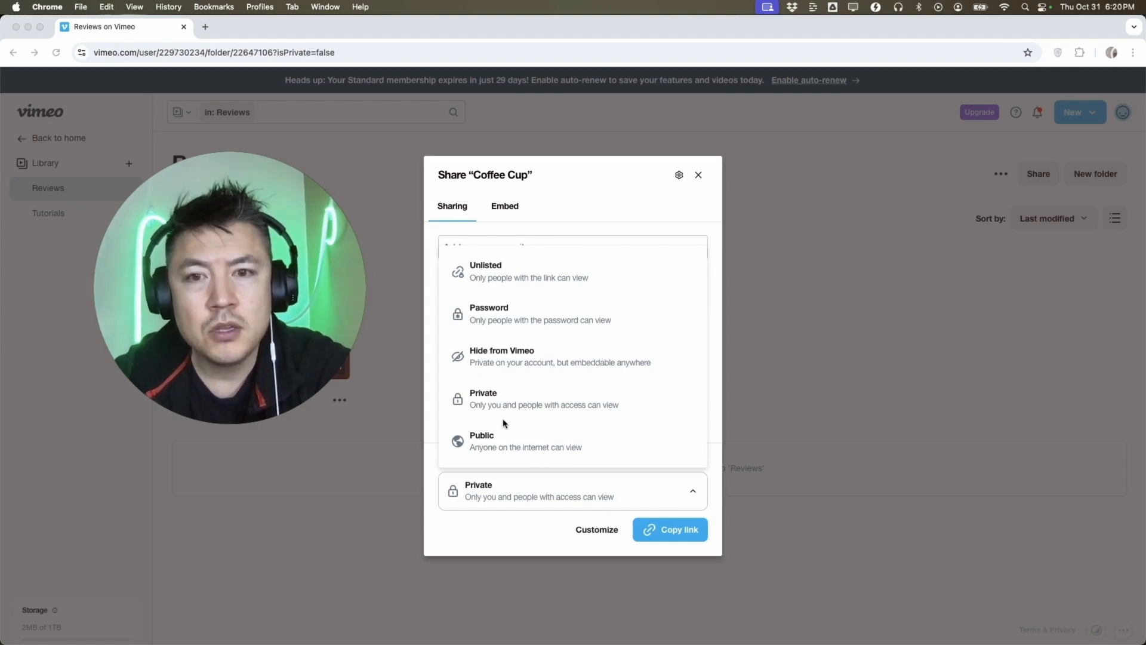
{"action": "mouse_move", "coordinate": [552, 328]}
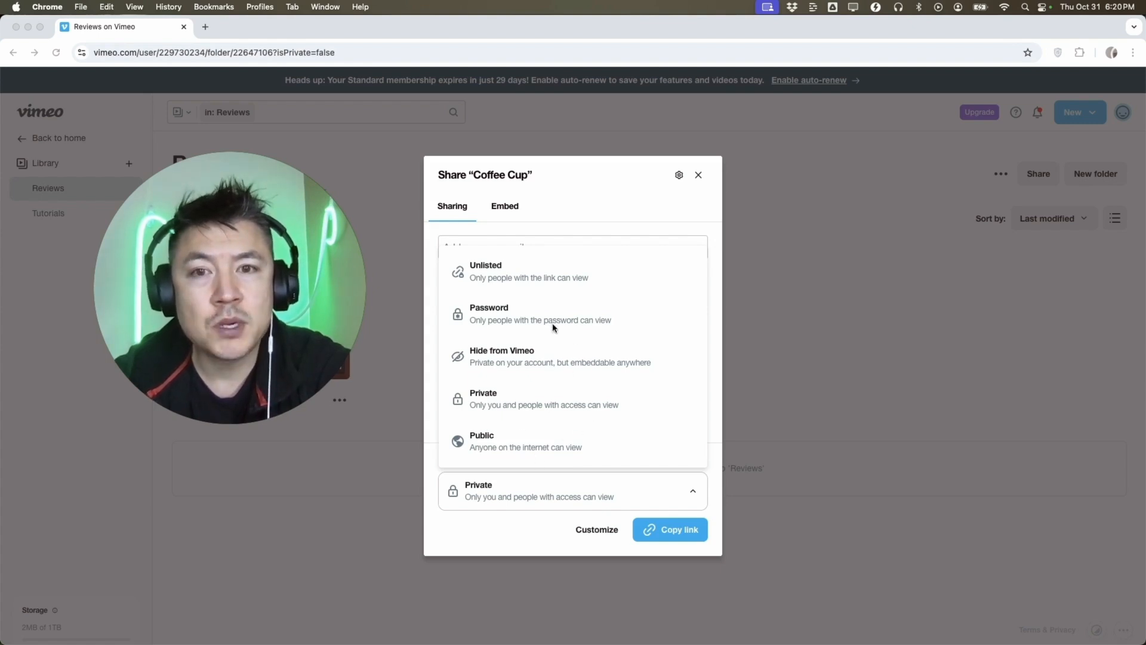
{"action": "mouse_move", "coordinate": [492, 282]}
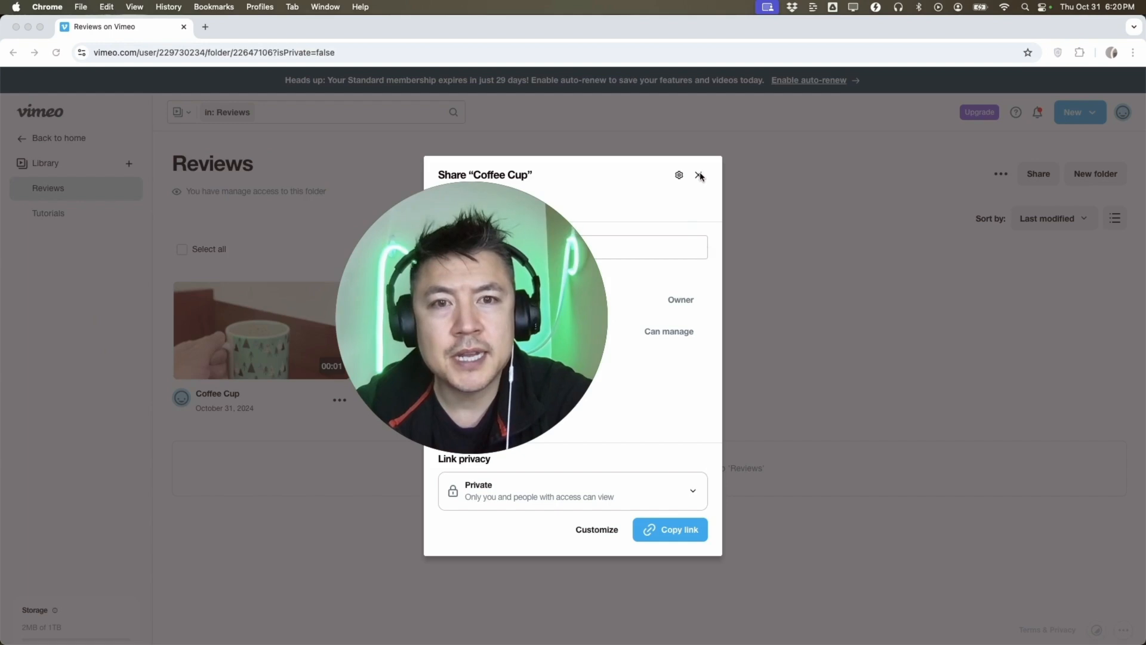
{"action": "left_click", "coordinate": [699, 175]}
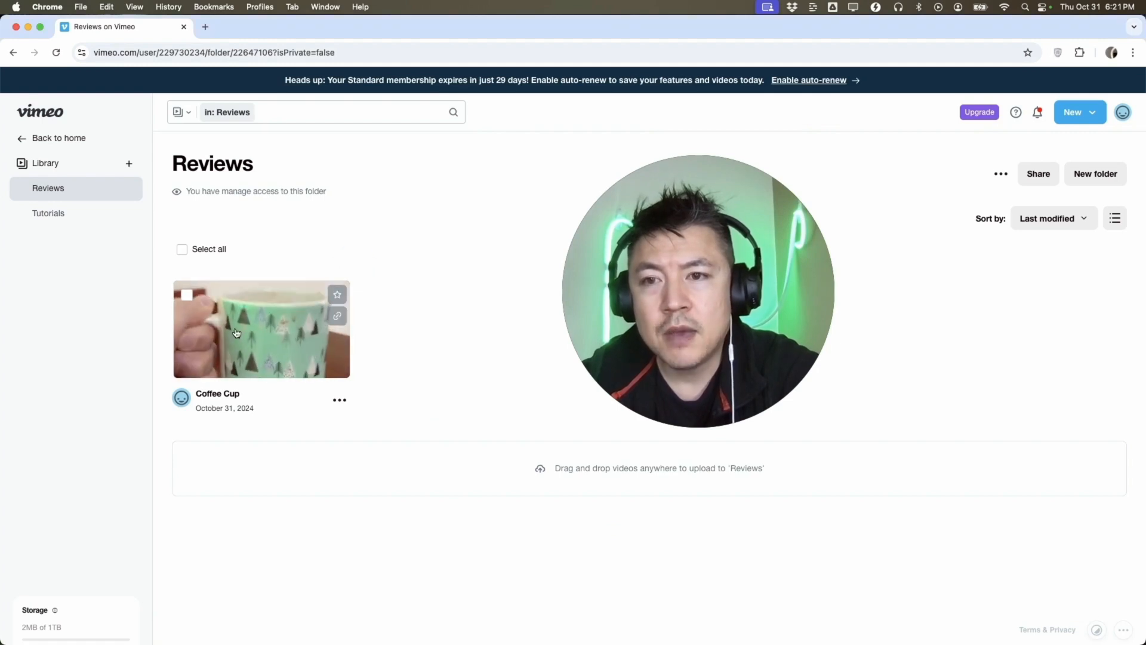
Select the Coffee Cup thumbnail and open the bulk Privacy dialog
{"action": "left_click", "coordinate": [187, 296]}
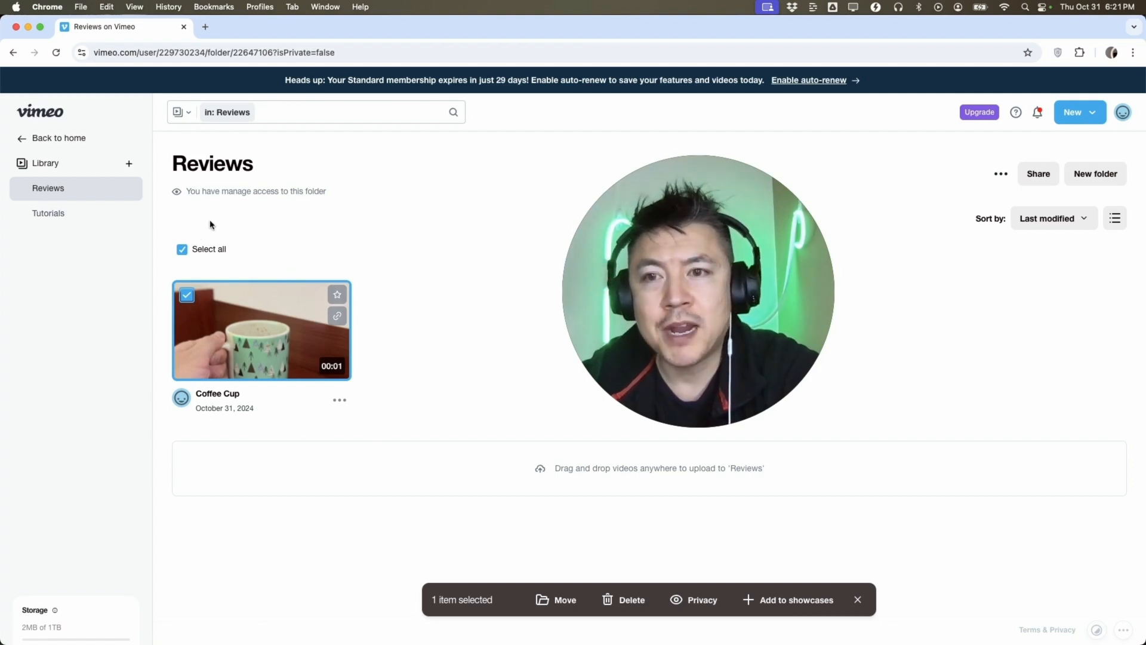
{"action": "mouse_move", "coordinate": [423, 531]}
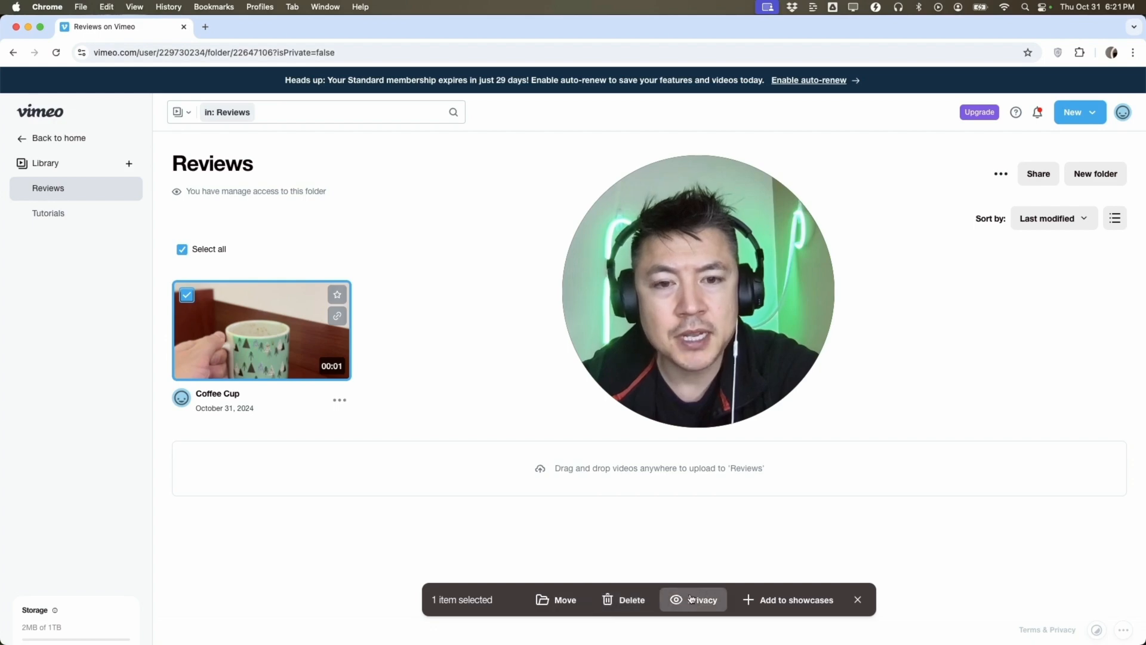
{"action": "left_click", "coordinate": [701, 600]}
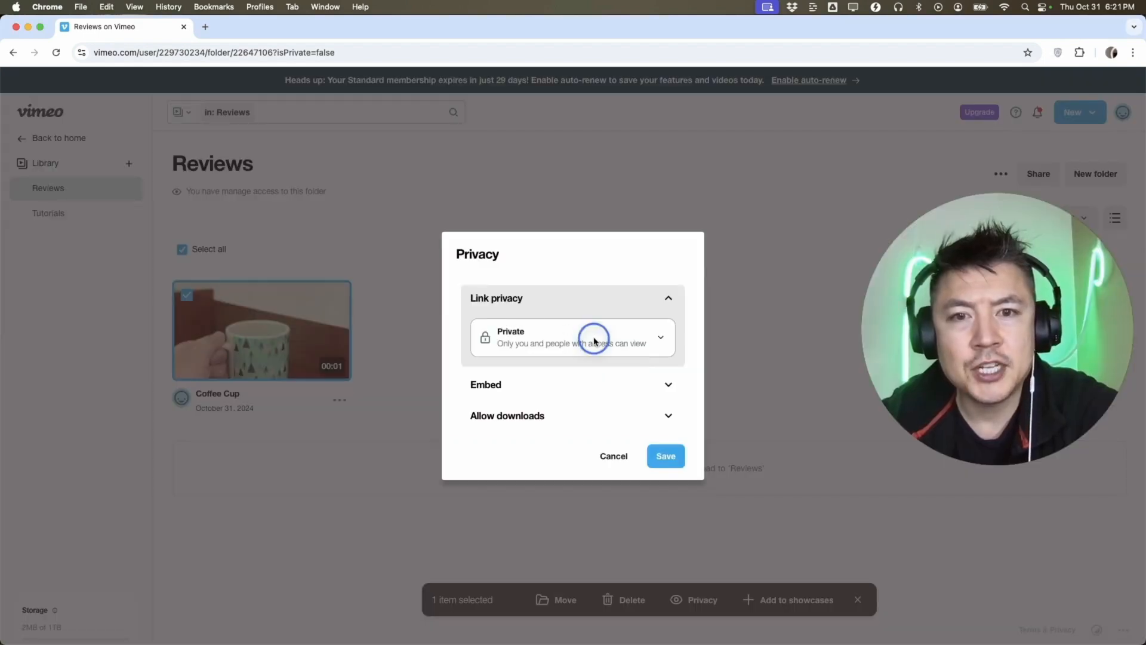
Choose Private as the Coffee Cup video's link privacy and save
{"action": "left_click", "coordinate": [572, 337]}
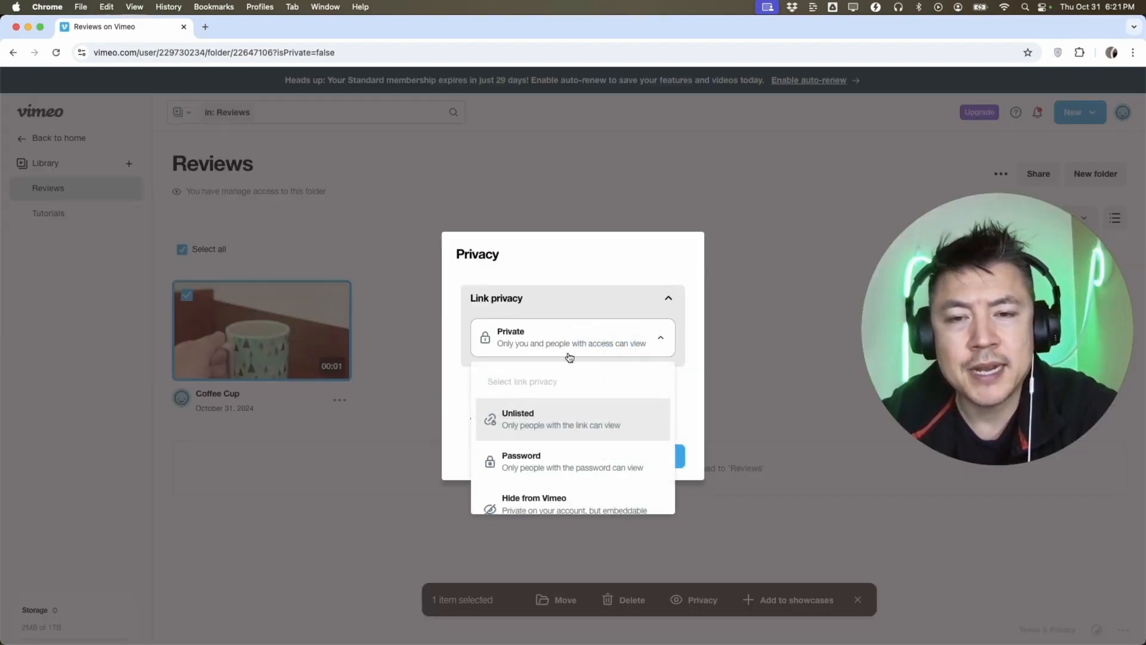
{"action": "scroll", "scroll_direction": "down", "scroll_amount": 3}
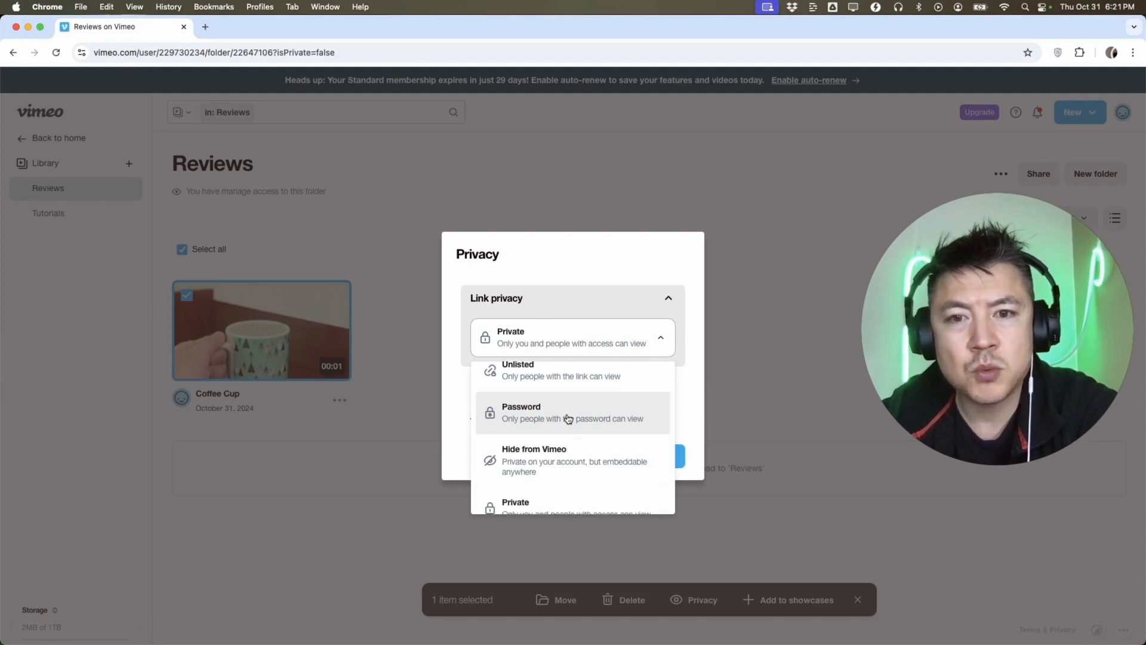
{"action": "scroll", "scroll_direction": "down", "scroll_amount": 3}
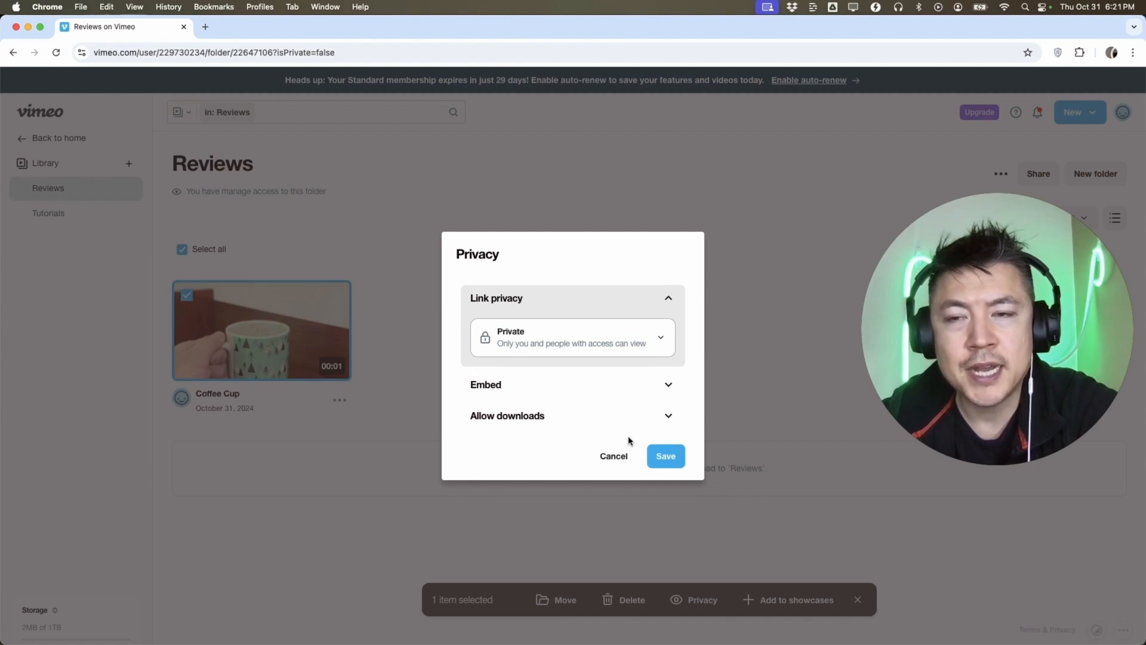
{"action": "left_click", "coordinate": [664, 456]}
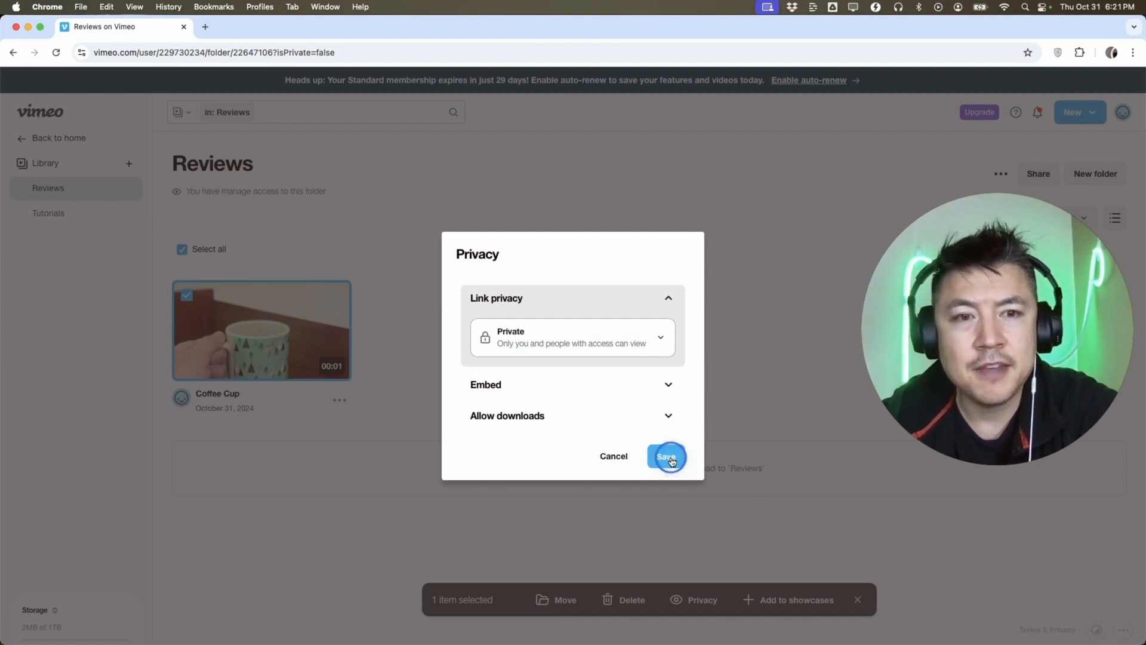
{"action": "left_click", "coordinate": [665, 456]}
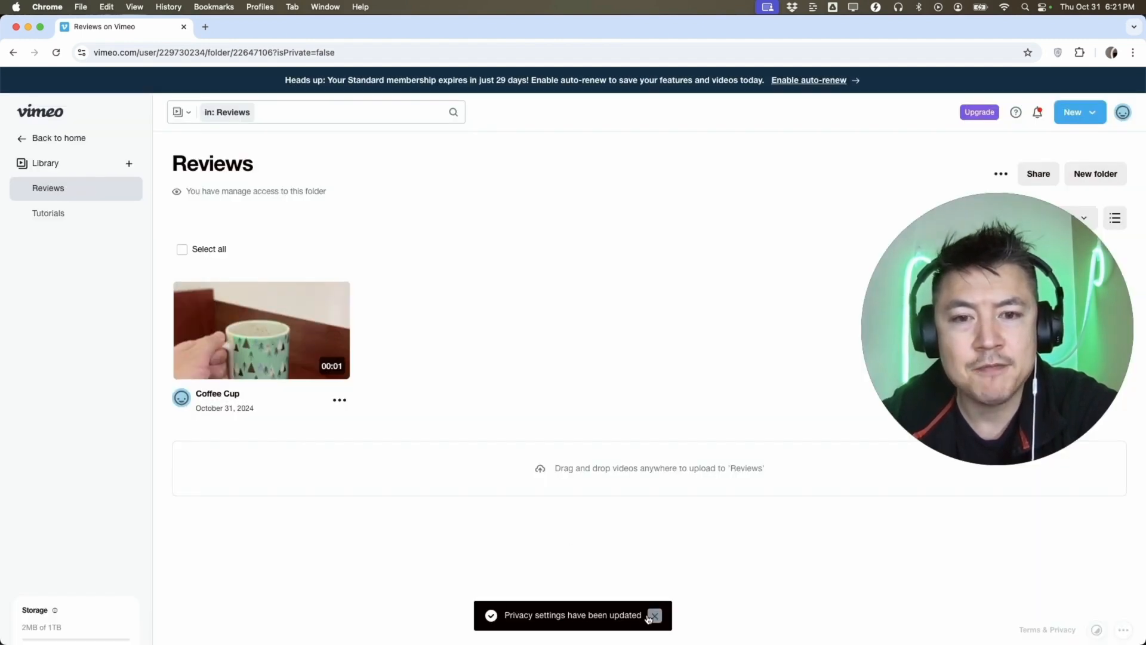